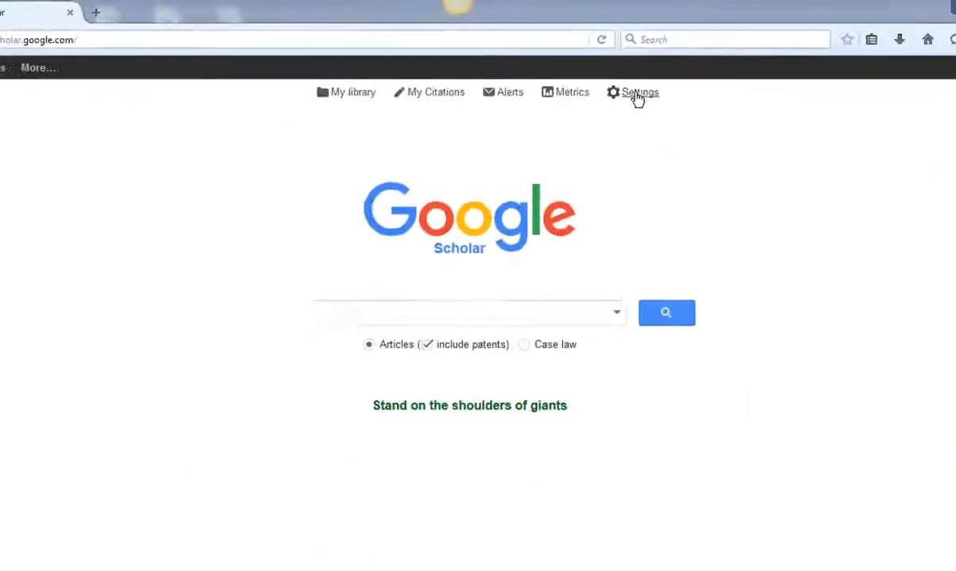
Search the Library links settings for 'pace university' to list Pace's three full-text services
{"action": "left_click", "coordinate": [640, 92]}
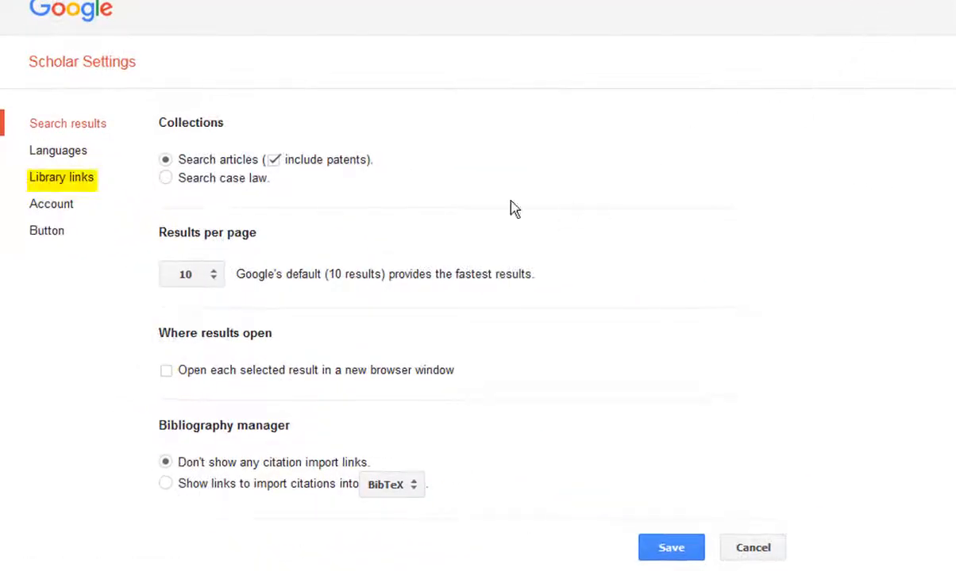
{"action": "left_click", "coordinate": [60, 178]}
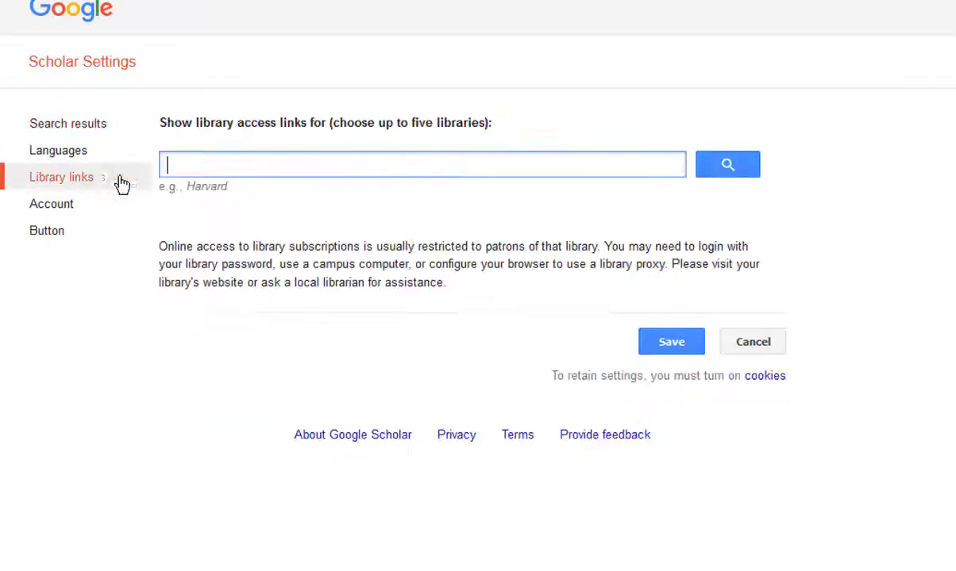
{"action": "type", "text": "p"}
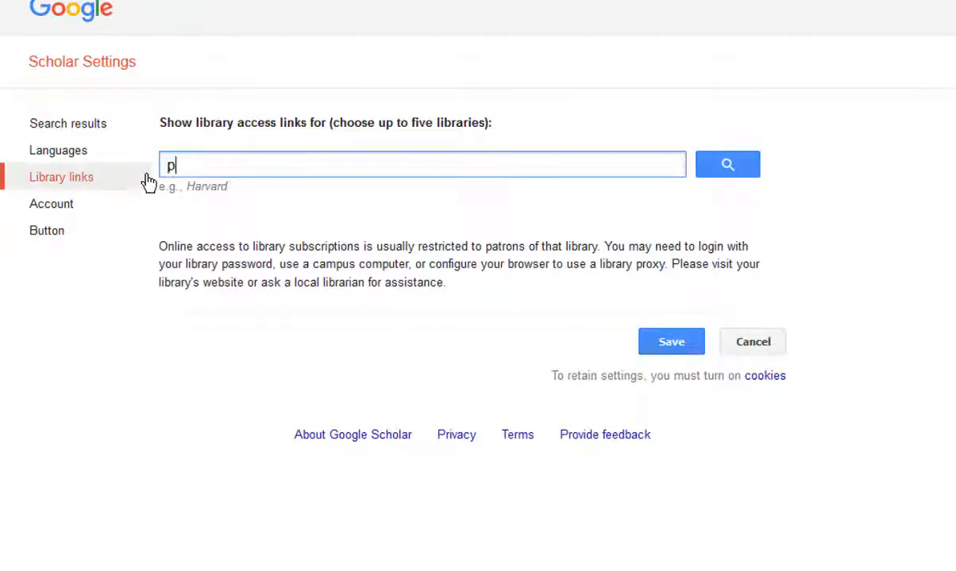
{"action": "type", "text": "ace universi"}
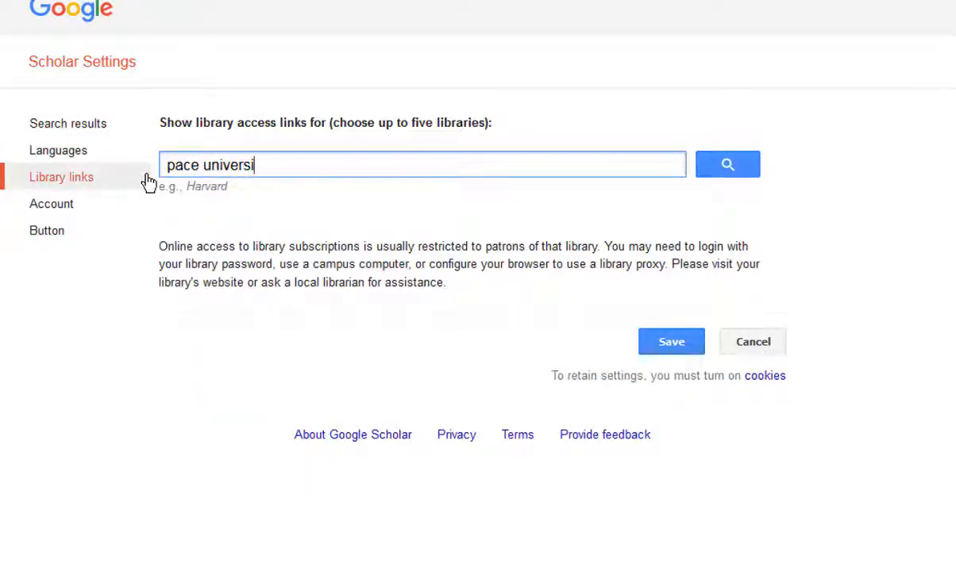
{"action": "type", "text": "ty"}
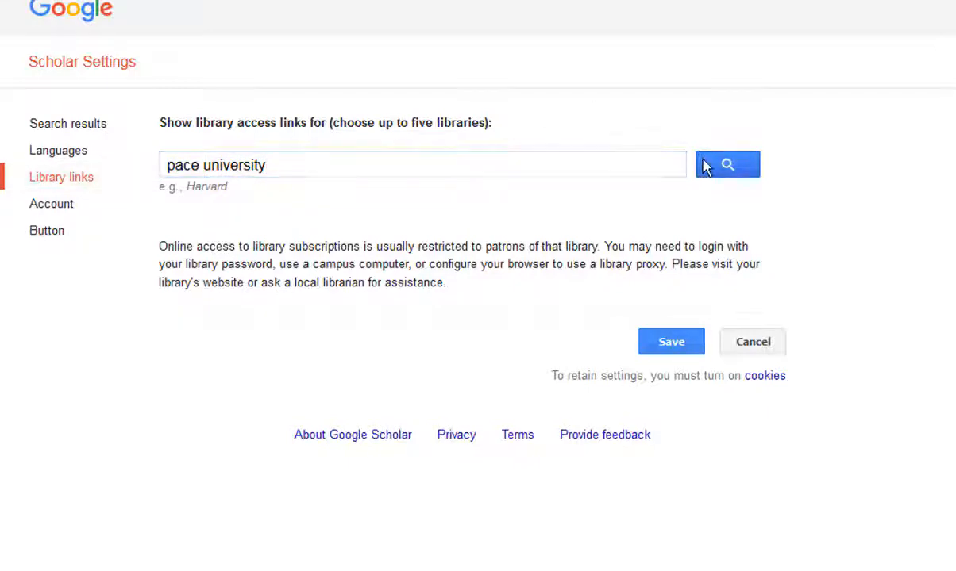
{"action": "left_click", "coordinate": [727, 163]}
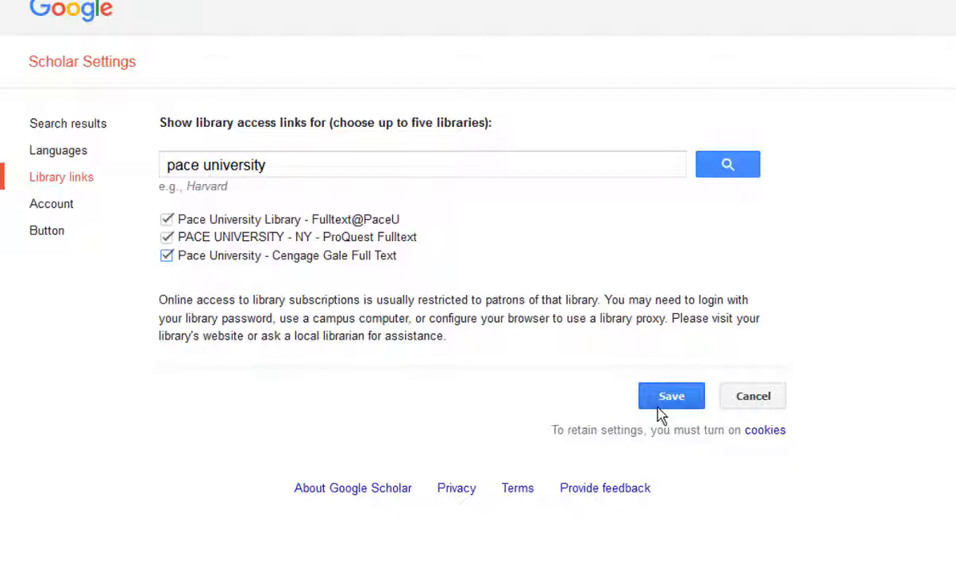
Save the Pace library links and search Scholar for 'wide sargasso sea' showing Fulltext@PaceU links
{"action": "left_click", "coordinate": [670, 396]}
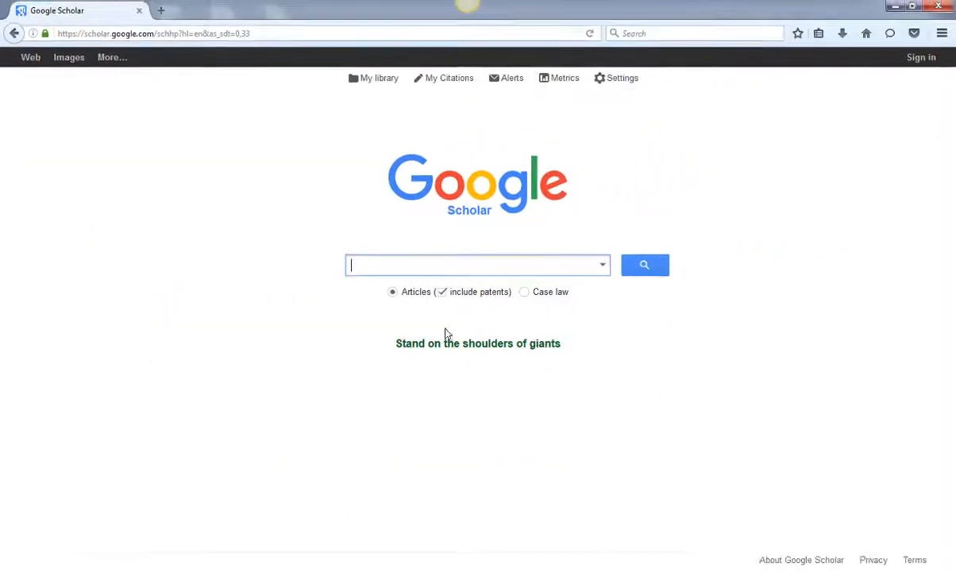
{"action": "type", "text": "wide sargasso"}
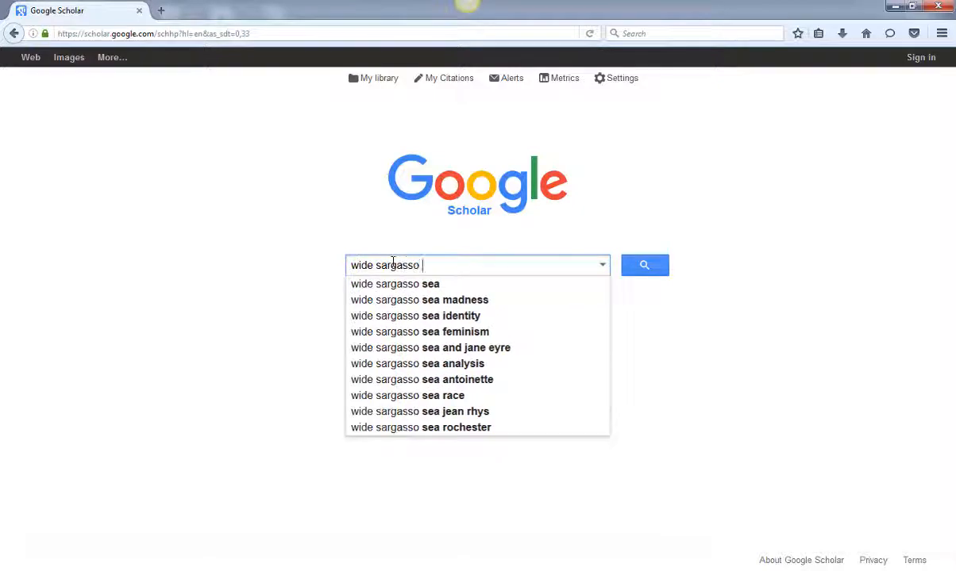
{"action": "left_click", "coordinate": [393, 282]}
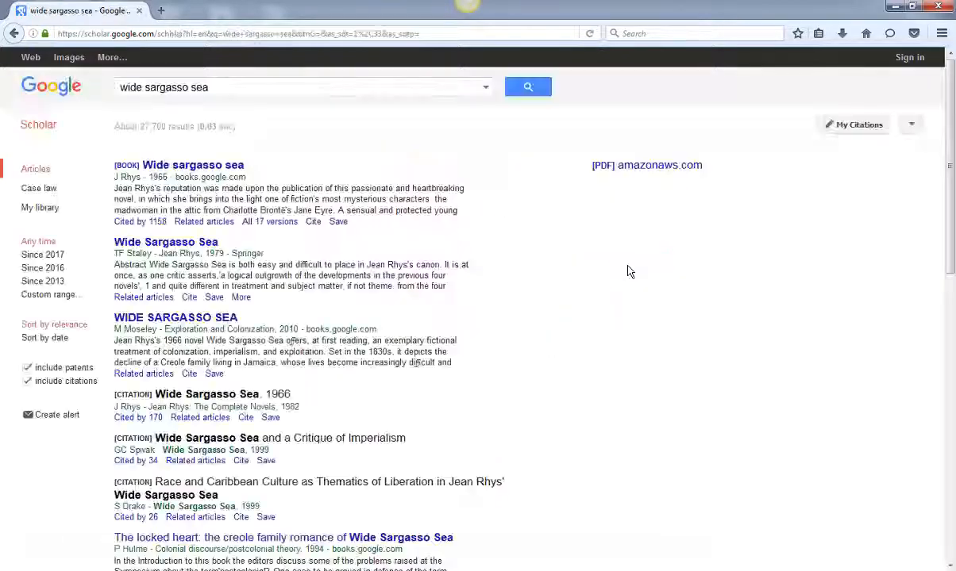
{"action": "scroll", "scroll_direction": "down", "scroll_amount": 3}
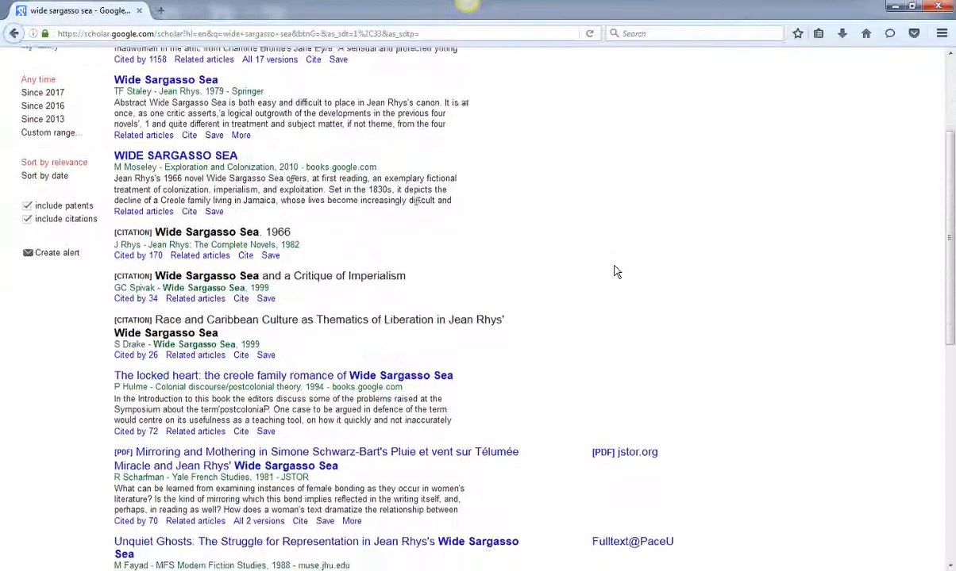
{"action": "scroll", "scroll_direction": "down", "scroll_amount": 3}
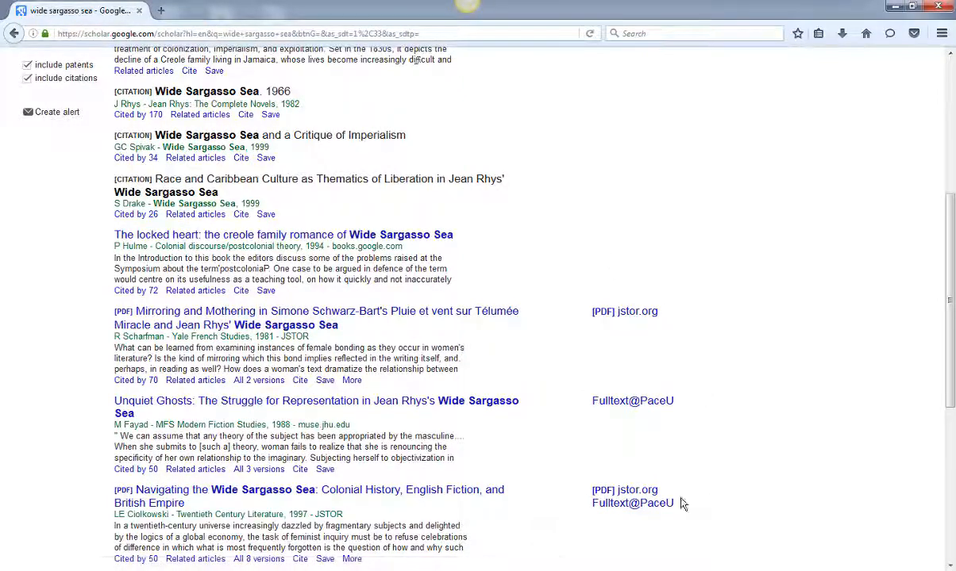
Open Navigating the Wide Sargasso Sea via Fulltext@PaceU in Expanded Academic ASAP, then return to the finder list
{"action": "left_click", "coordinate": [632, 503]}
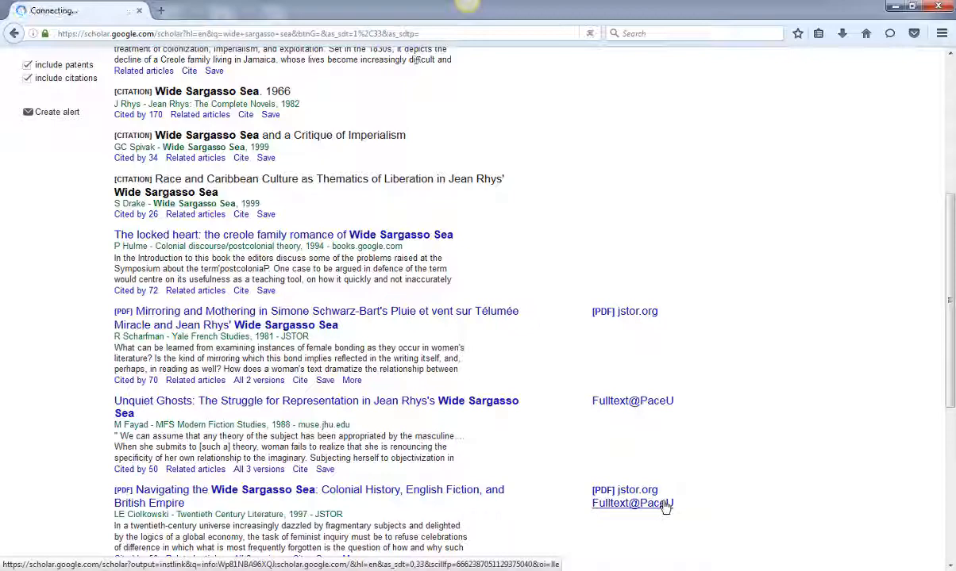
{"action": "left_click", "coordinate": [632, 504]}
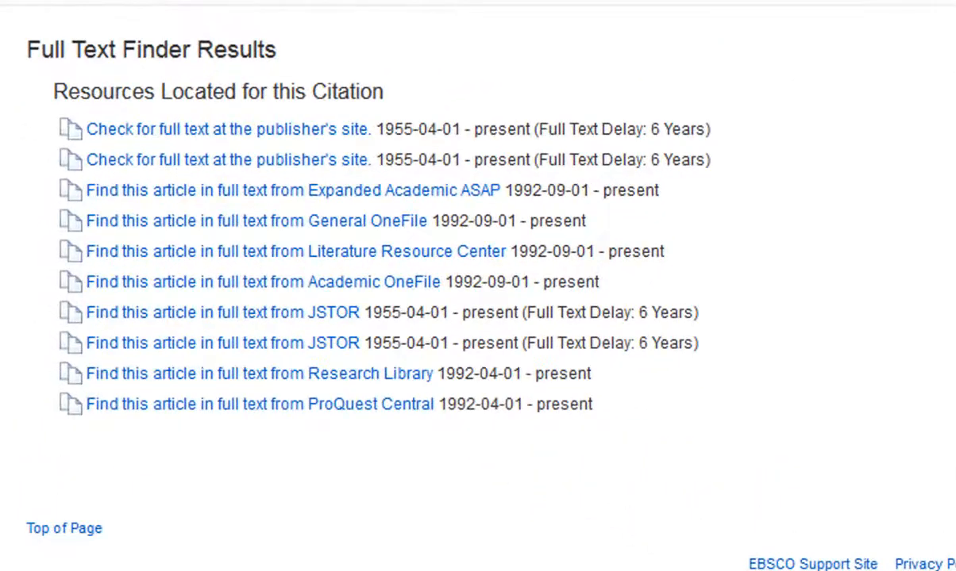
{"action": "mouse_move", "coordinate": [445, 203]}
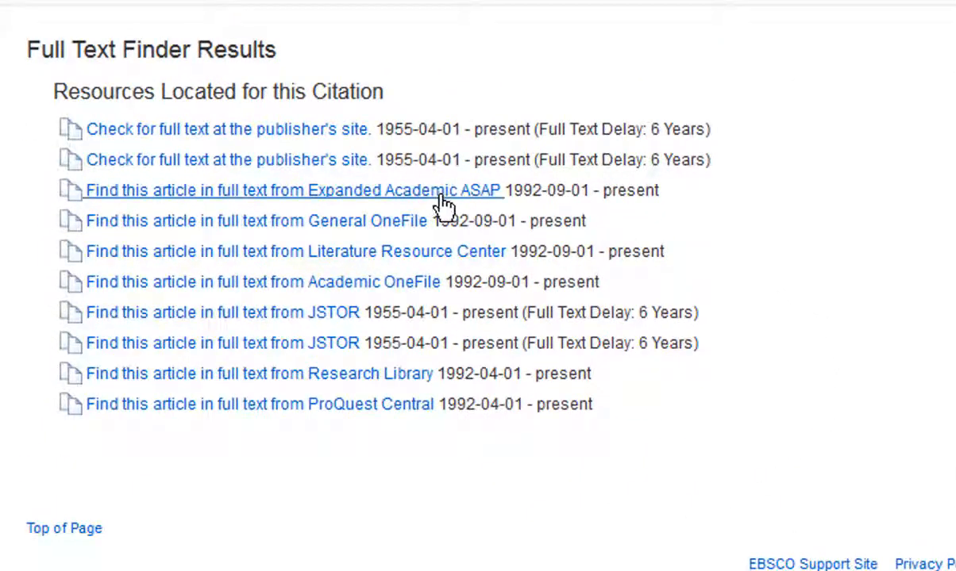
{"action": "left_click", "coordinate": [294, 190]}
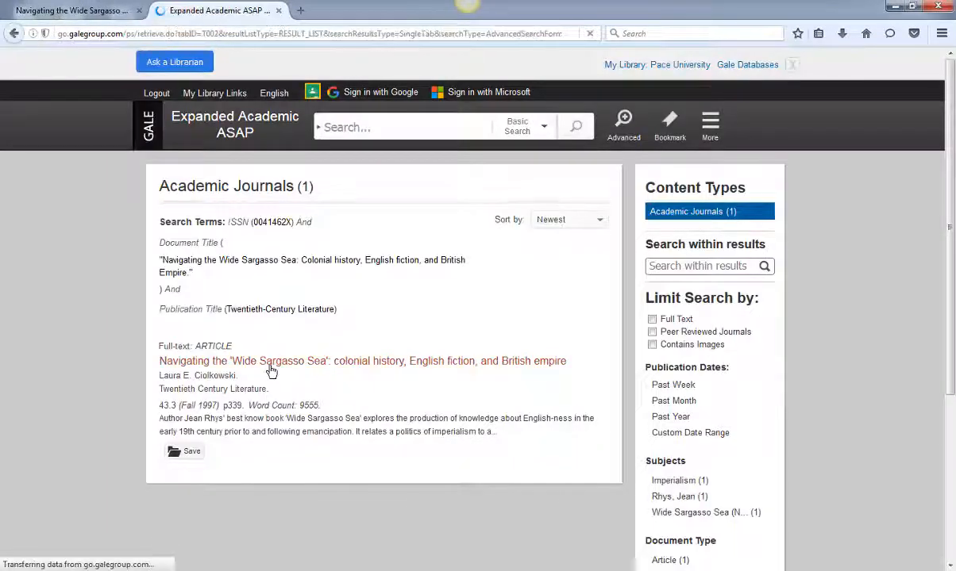
{"action": "left_click", "coordinate": [362, 362]}
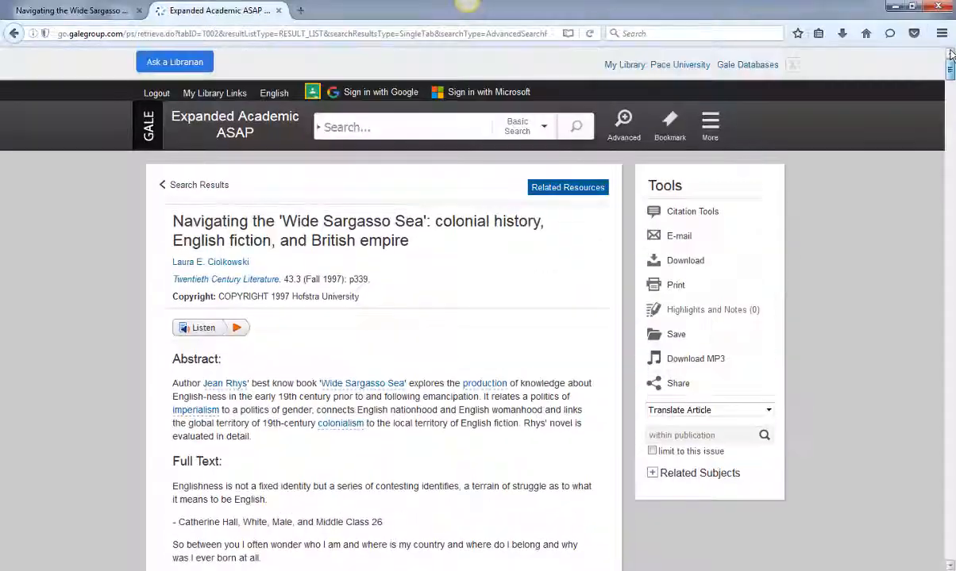
{"action": "left_click", "coordinate": [72, 9]}
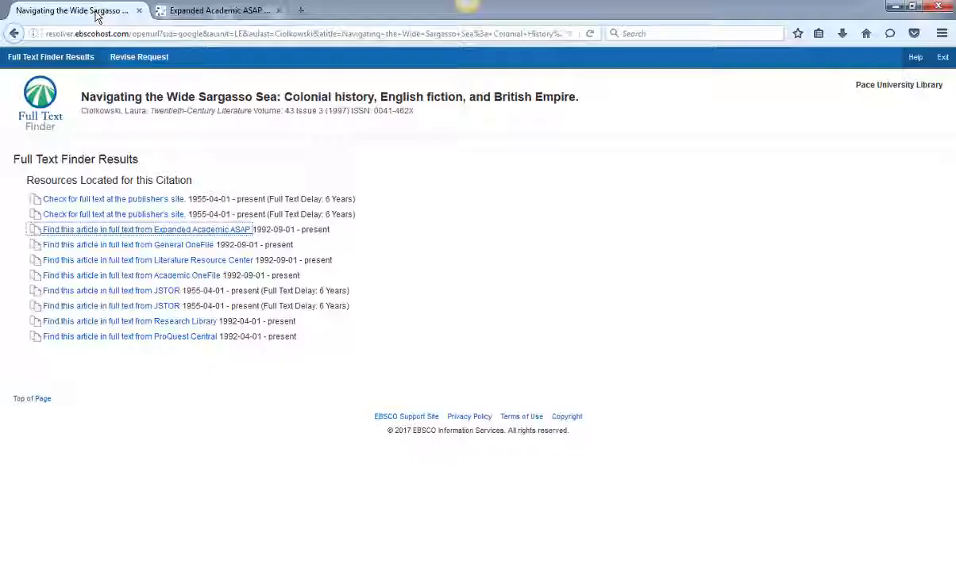
From the Scholar results, open Mirroring and Mothering on JSTOR with Pace University access
{"action": "left_click", "coordinate": [15, 34]}
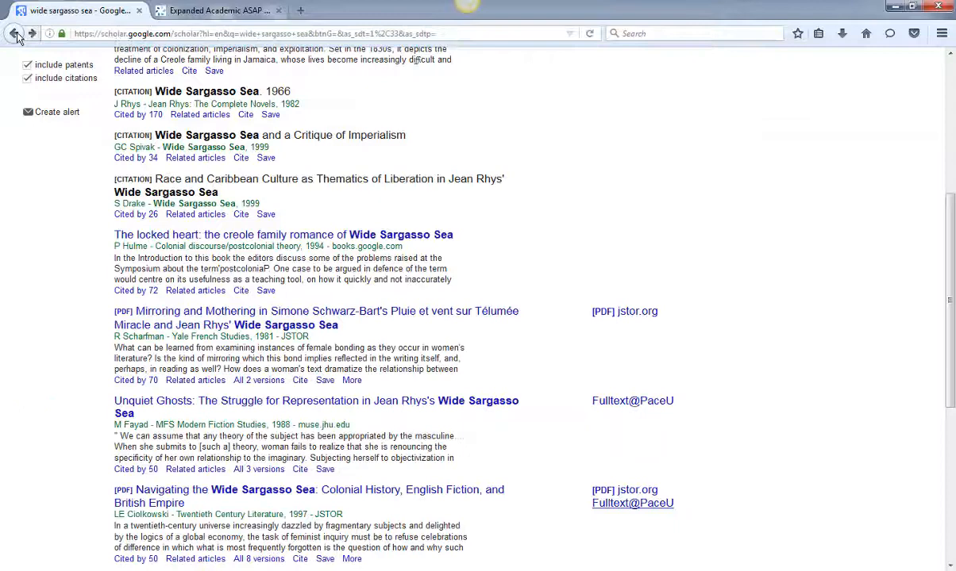
{"action": "mouse_move", "coordinate": [626, 311]}
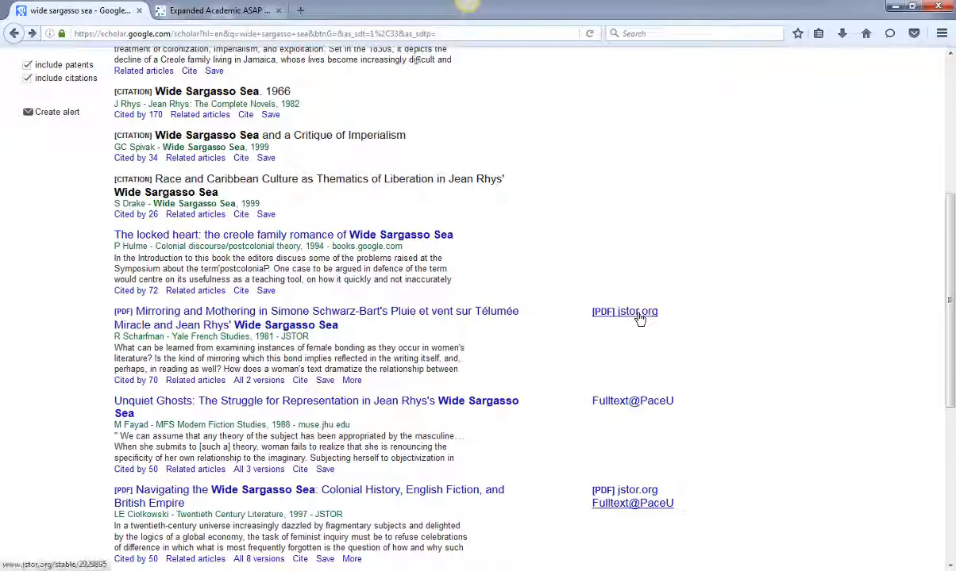
{"action": "left_click", "coordinate": [624, 311]}
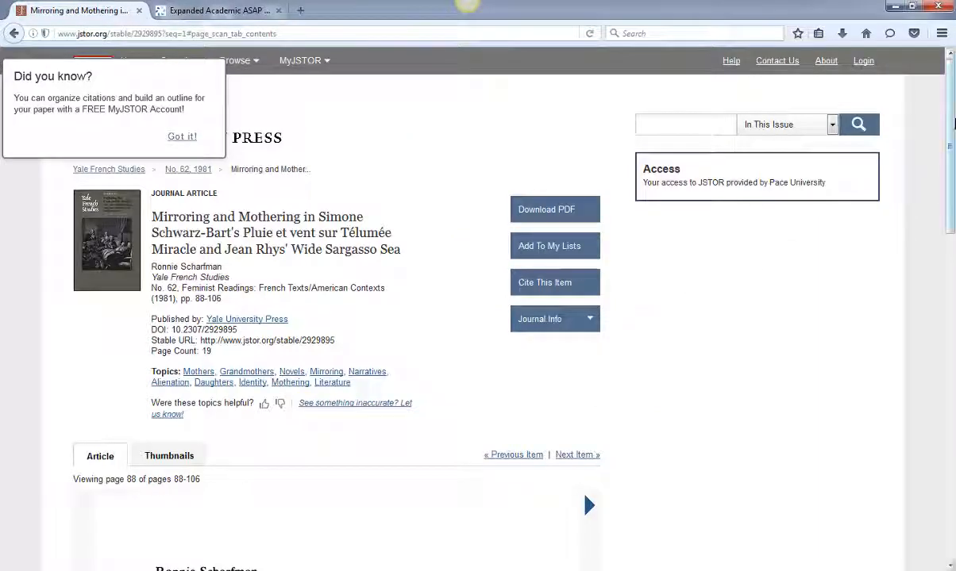
{"action": "scroll", "scroll_direction": "down", "scroll_amount": 3}
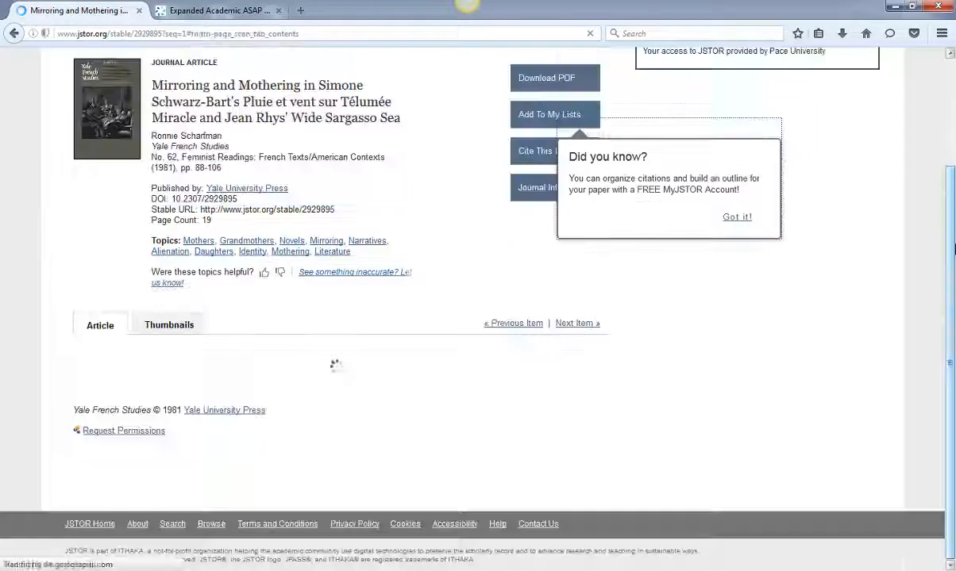